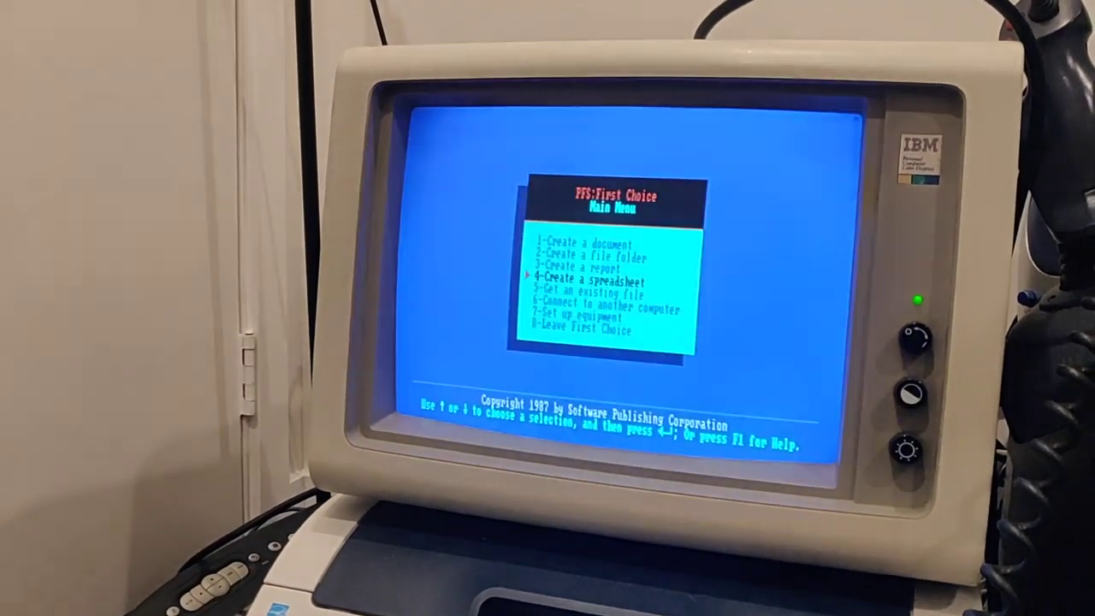
Move the main-menu selection arrow through the options to land on 7 - Set up equipment.
{"action": "key", "text": "Up"}
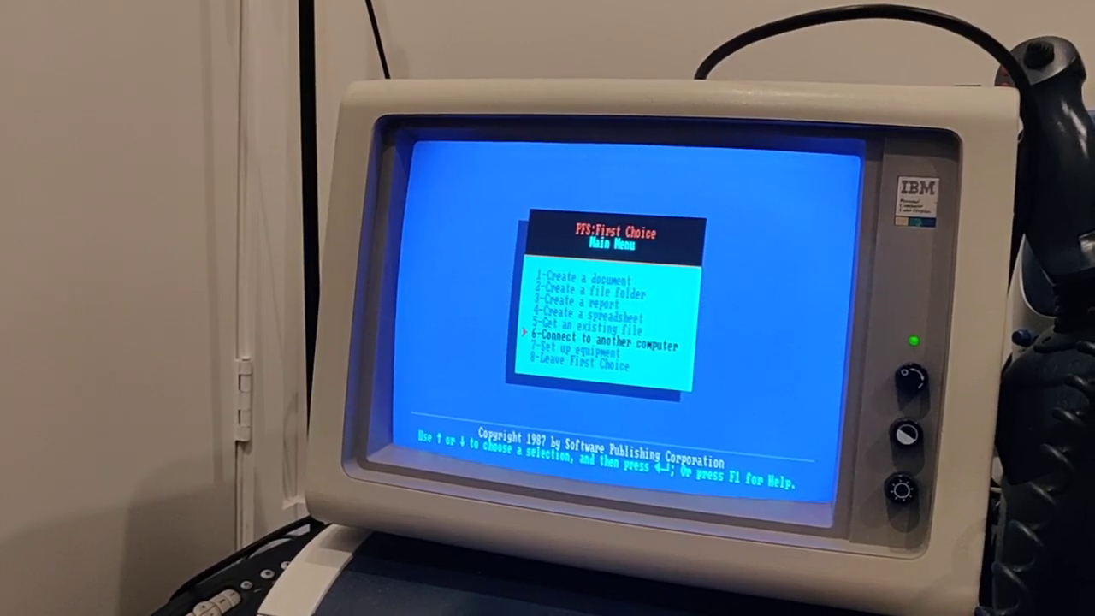
{"action": "key", "text": "Up"}
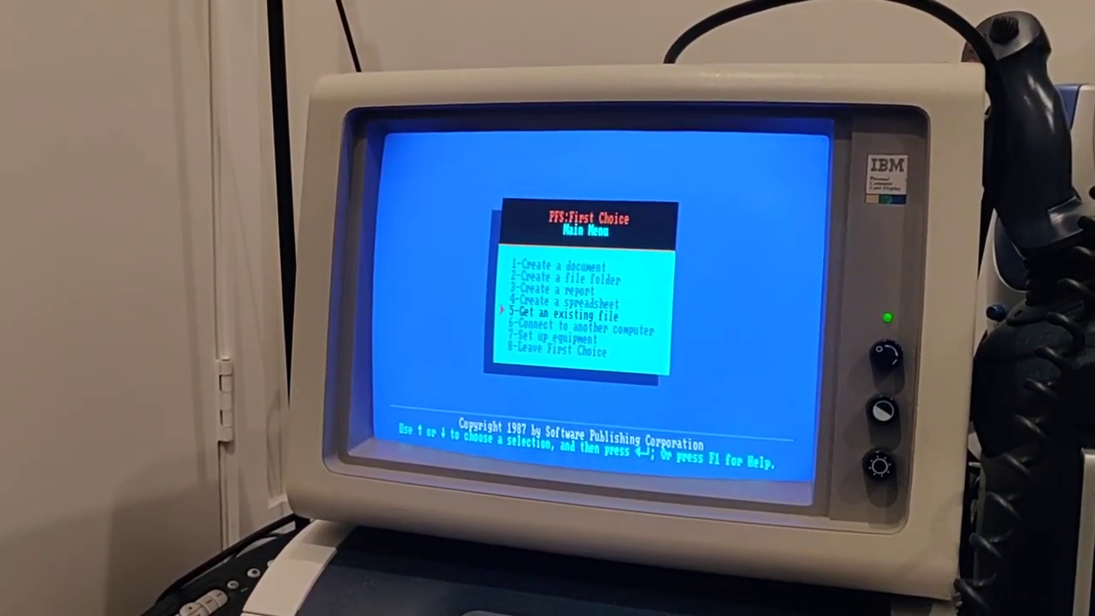
{"action": "key", "text": "down"}
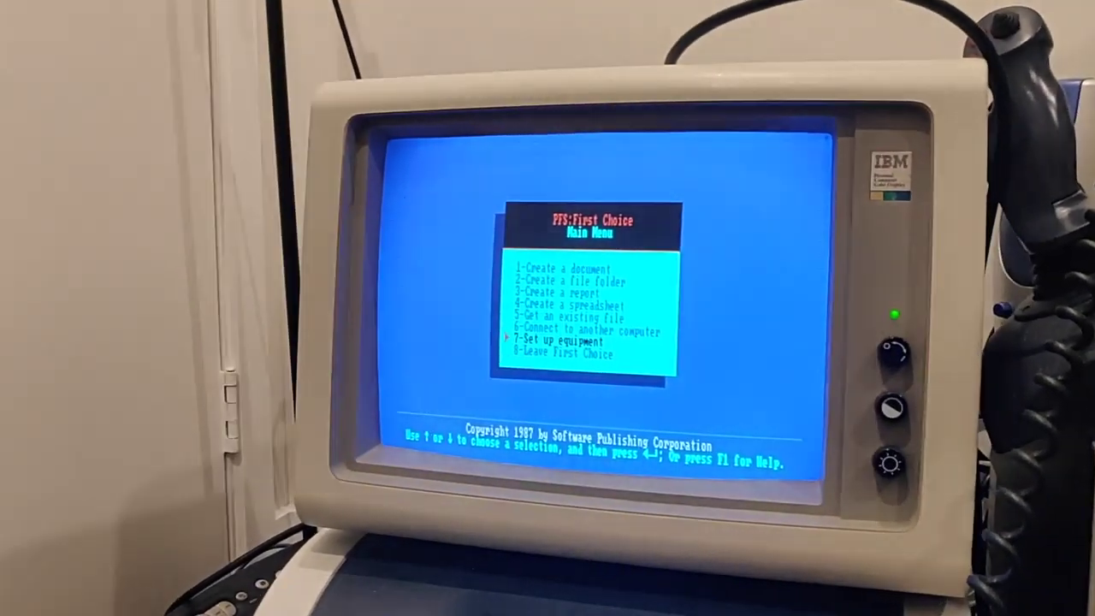